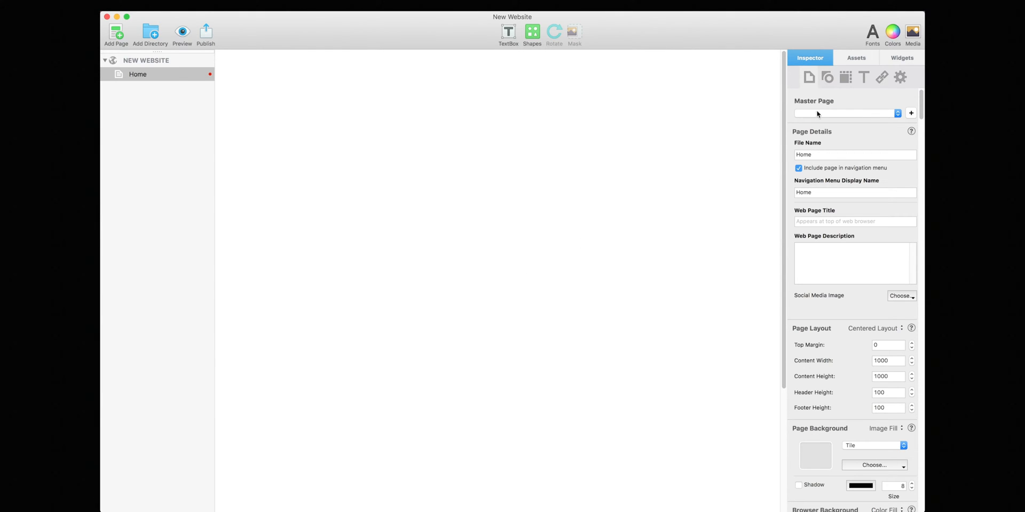
Step: Drag the Contact Form Advanced widget from the Widgets tab onto the Home page
{"action": "left_click", "coordinate": [901, 58]}
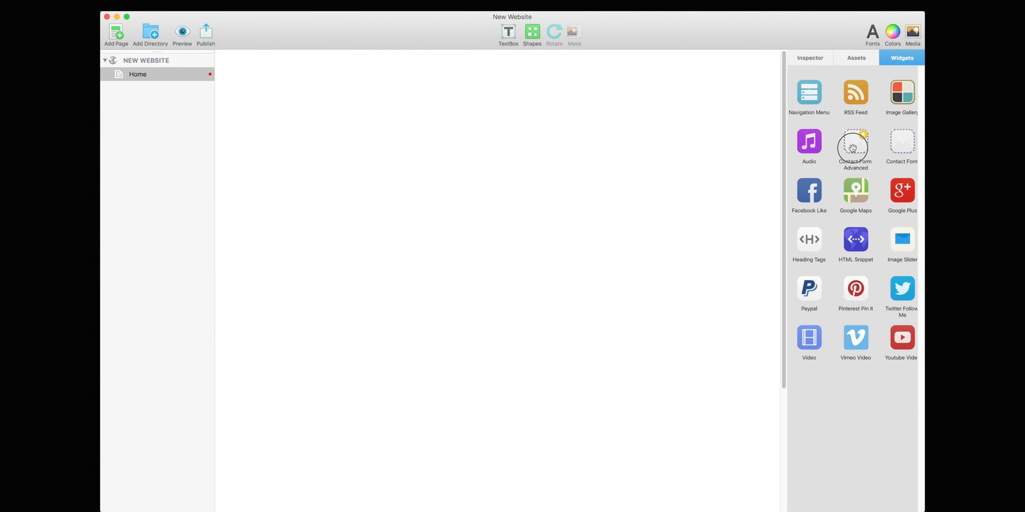
{"action": "left_click_drag", "start_coordinate": [855, 144], "coordinate": [464, 154]}
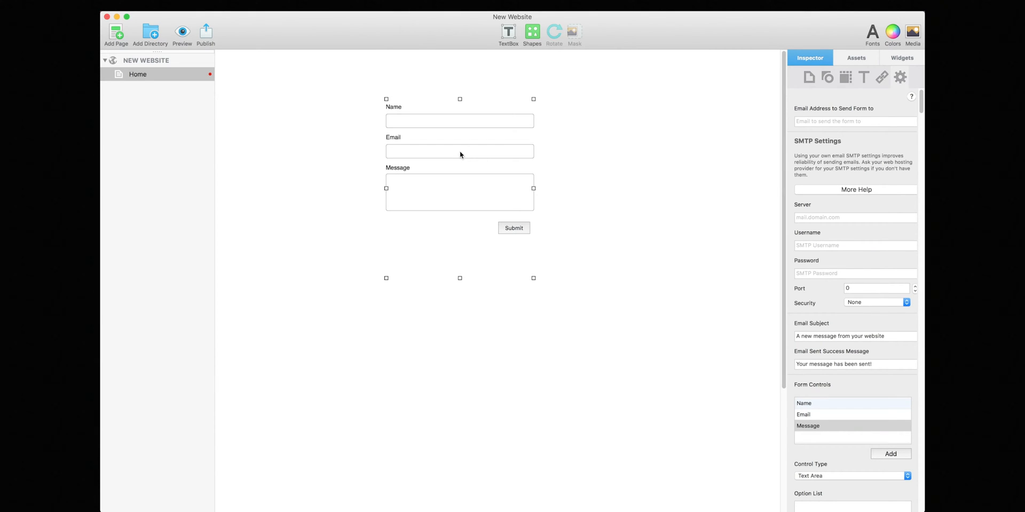
{"action": "mouse_move", "coordinate": [495, 150]}
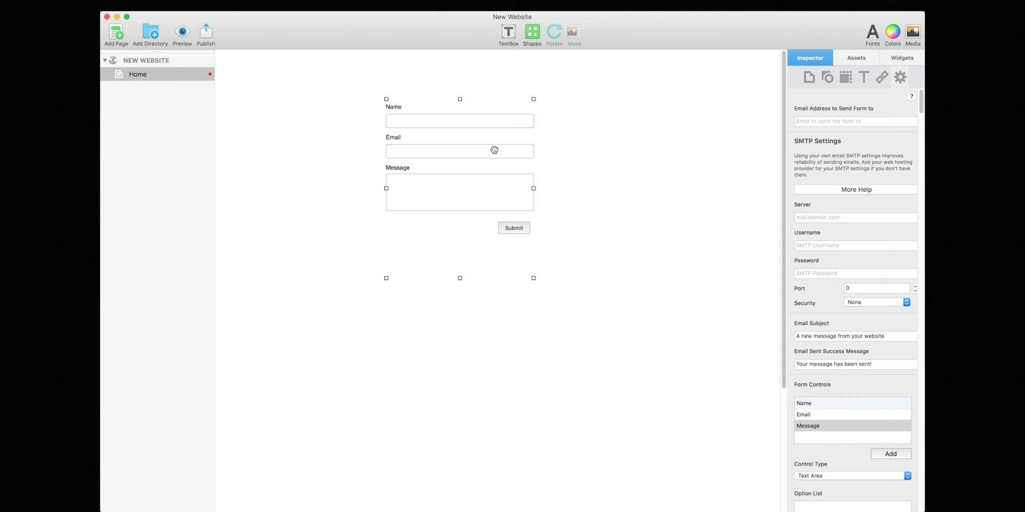
{"action": "mouse_move", "coordinate": [901, 76]}
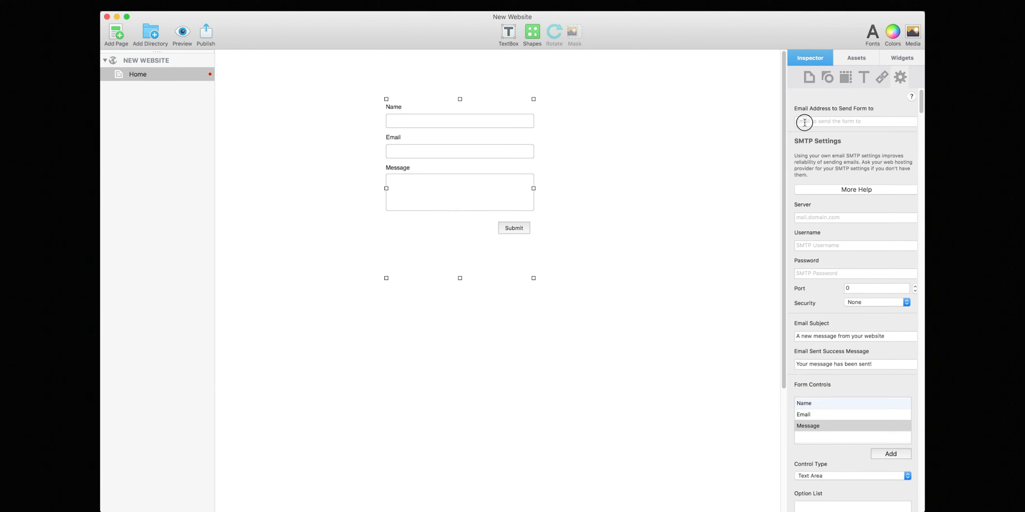
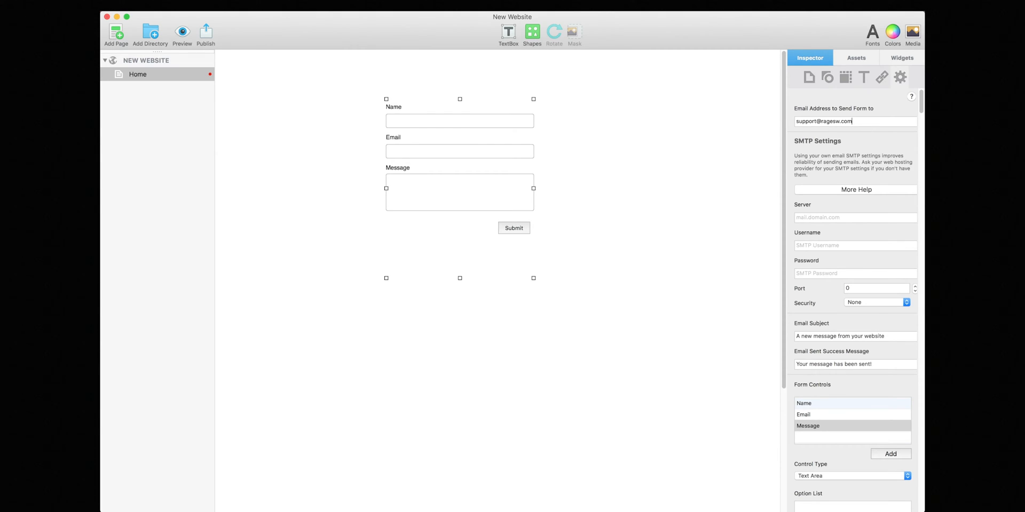
Step: Enter the recipient address in the 'Email Address to Send Form to' field
{"action": "mouse_move", "coordinate": [806, 151]}
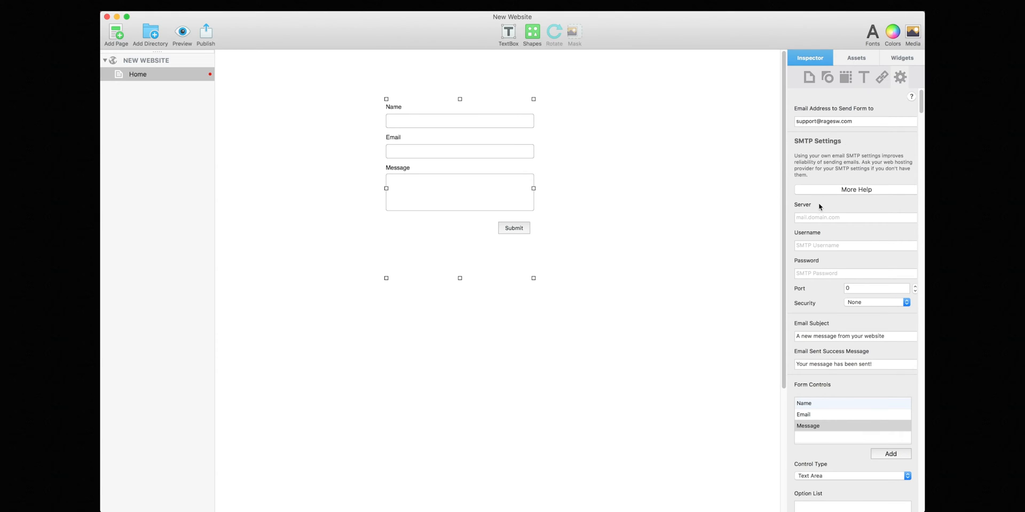
{"action": "mouse_move", "coordinate": [819, 210]}
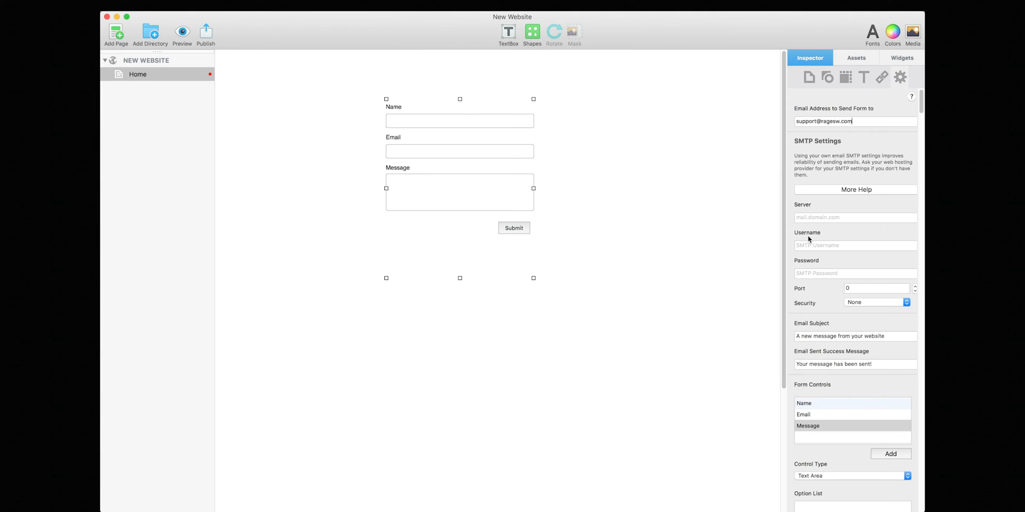
{"action": "mouse_move", "coordinate": [791, 269]}
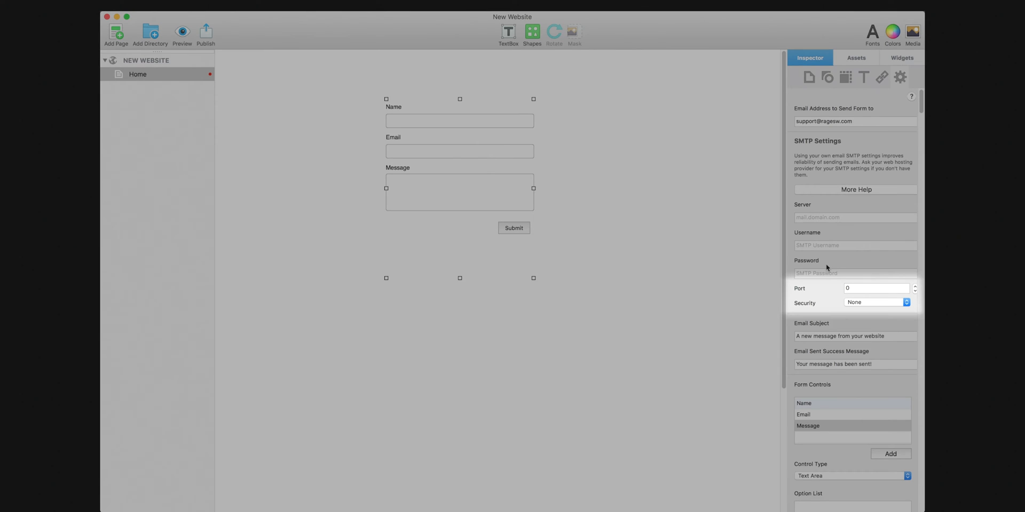
{"action": "left_click", "coordinate": [875, 302]}
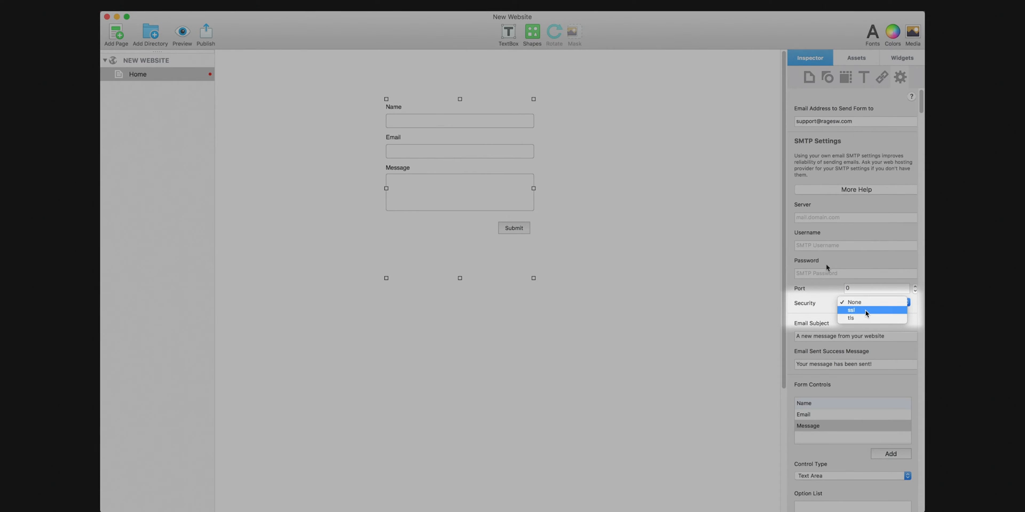
{"action": "left_click", "coordinate": [876, 302]}
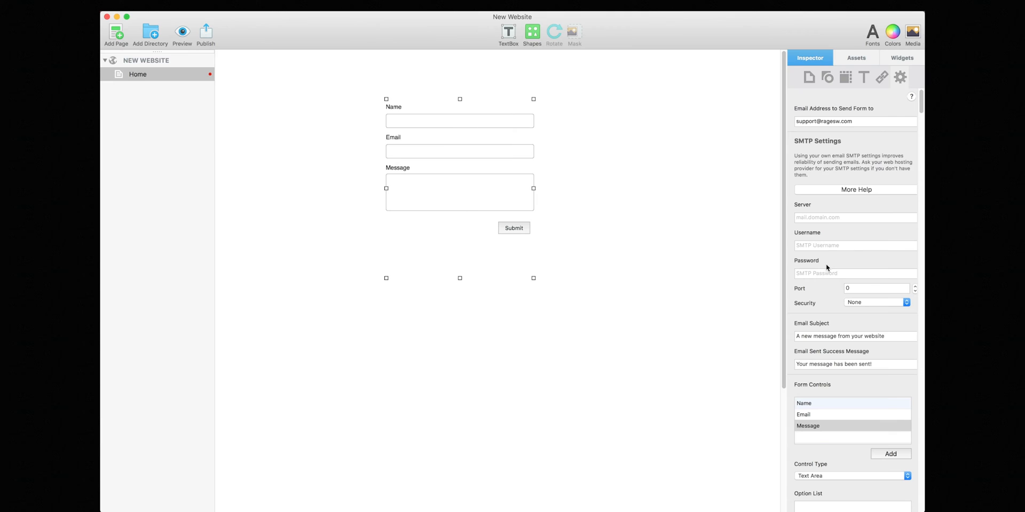
{"action": "left_click", "coordinate": [850, 121]}
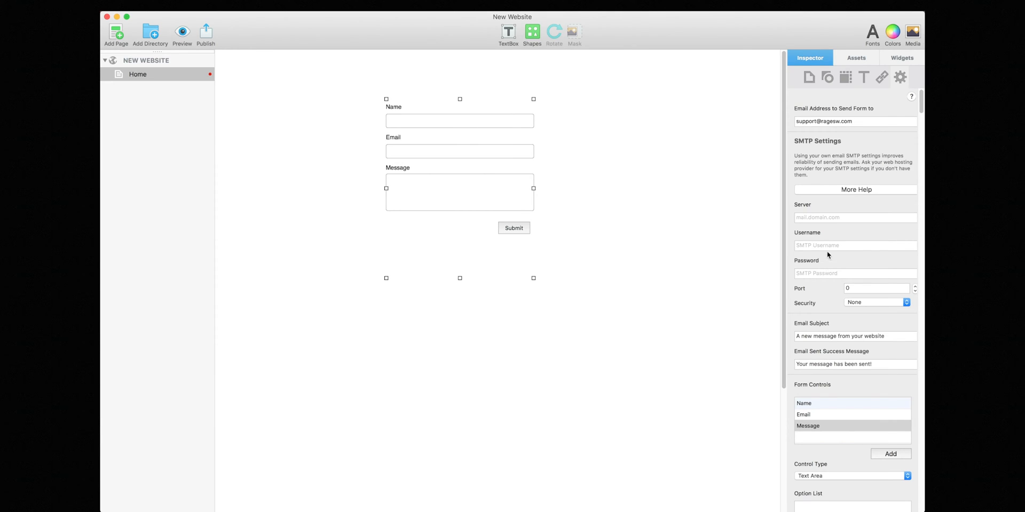
{"action": "left_click", "coordinate": [855, 190]}
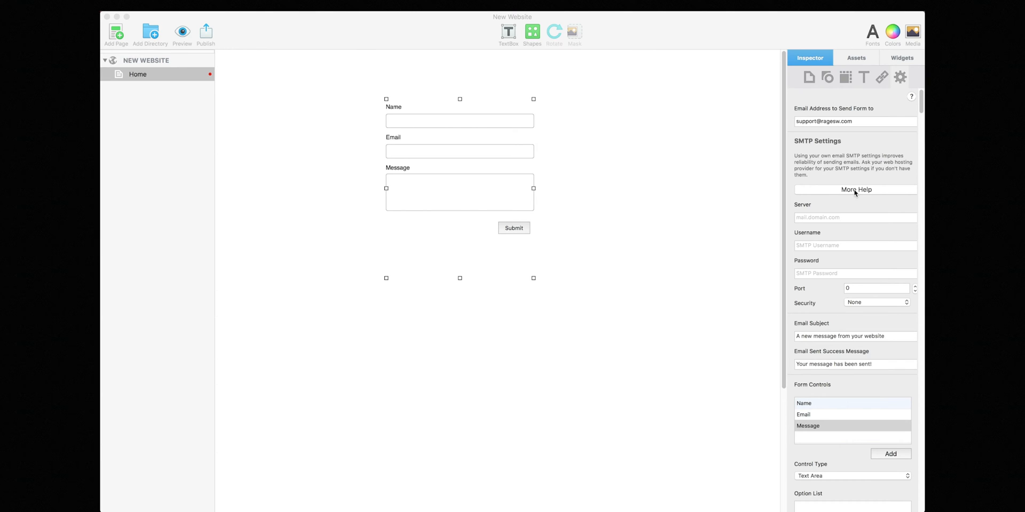
{"action": "left_click", "coordinate": [854, 217]}
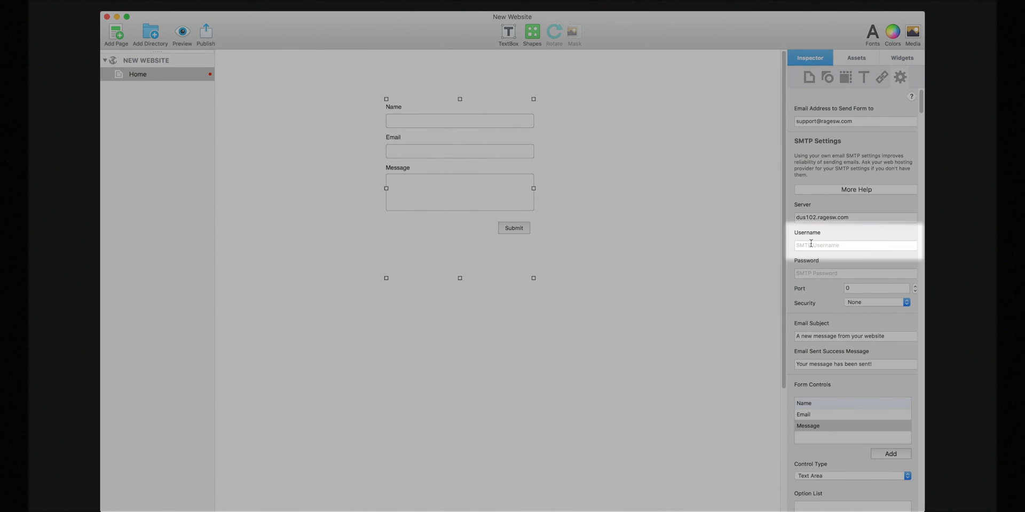
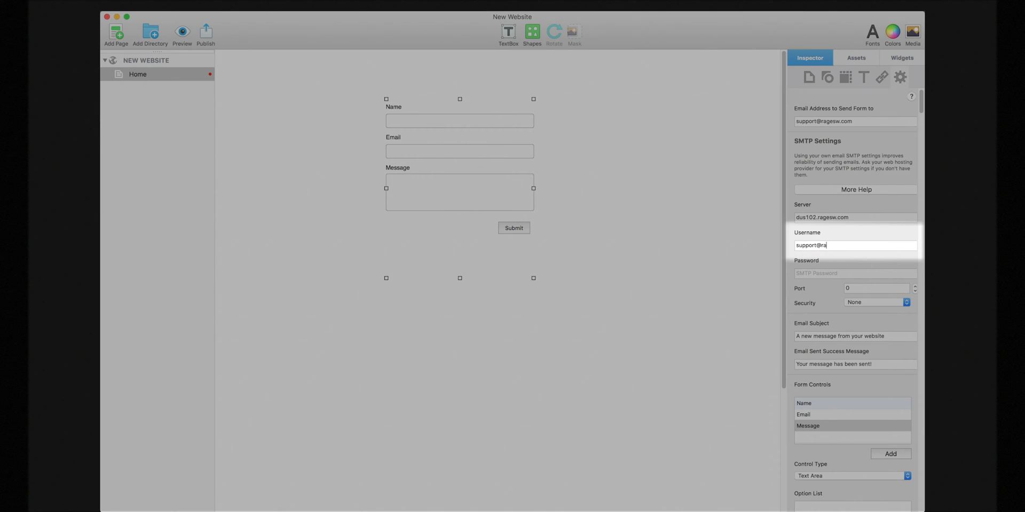
{"action": "left_click", "coordinate": [854, 272]}
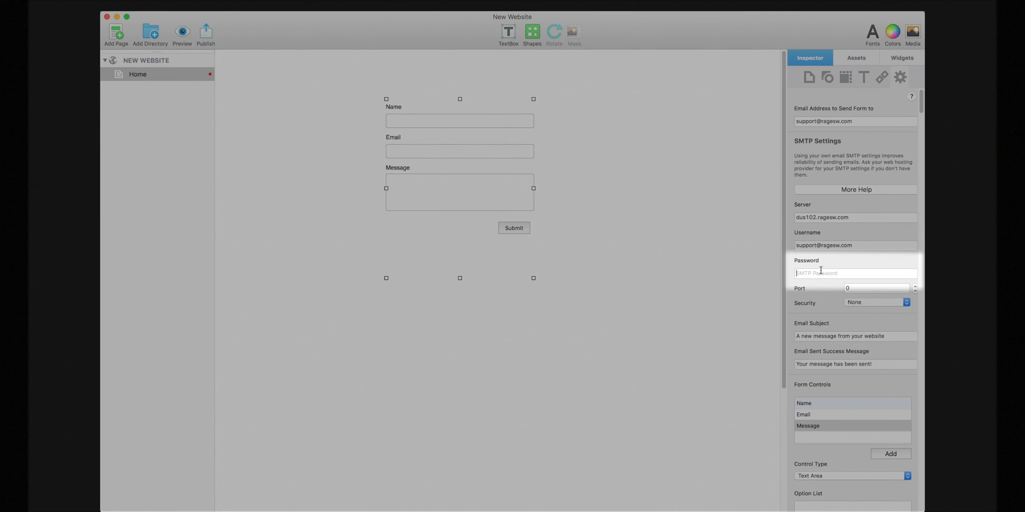
{"action": "type", "text": "password"}
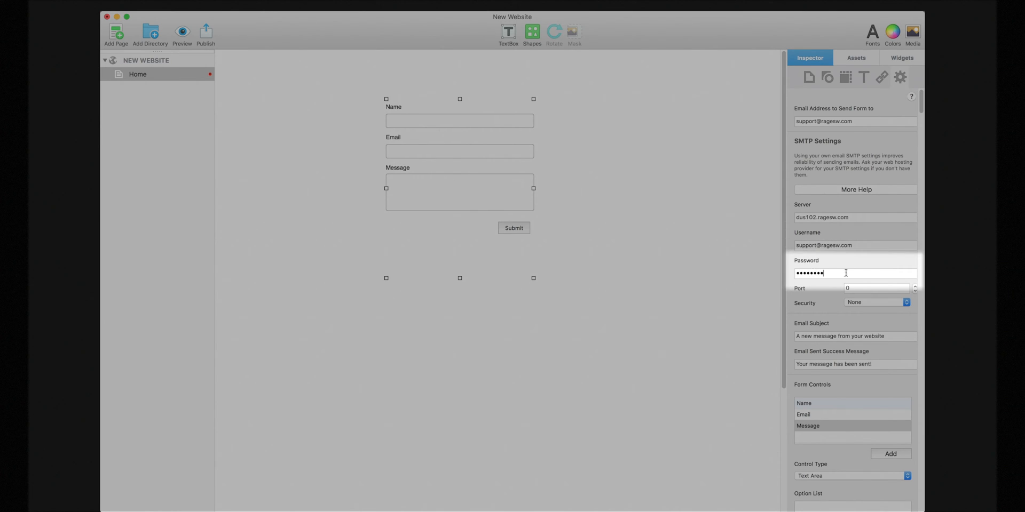
Step: Set the mail port to 465 and choose ssl as the connection security
{"action": "left_click", "coordinate": [875, 288]}
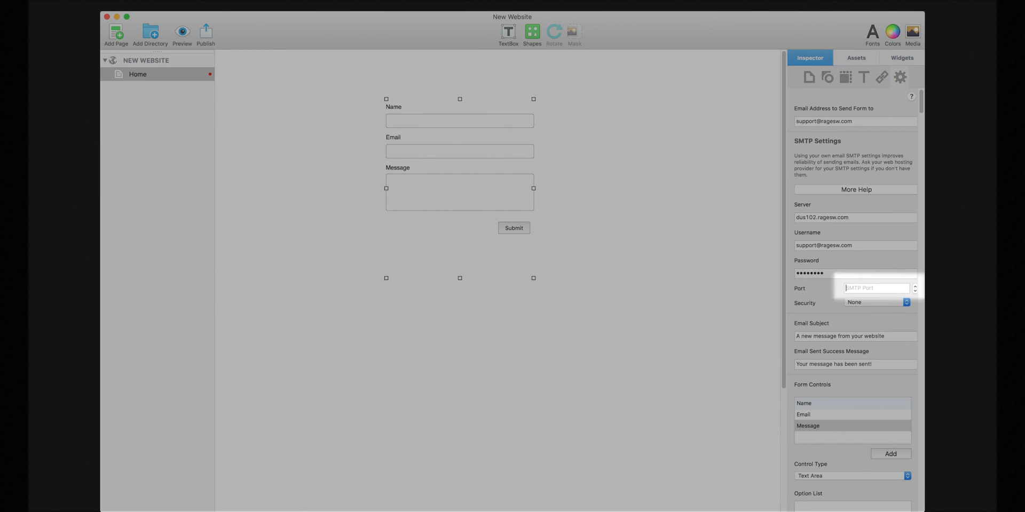
{"action": "type", "text": "465"}
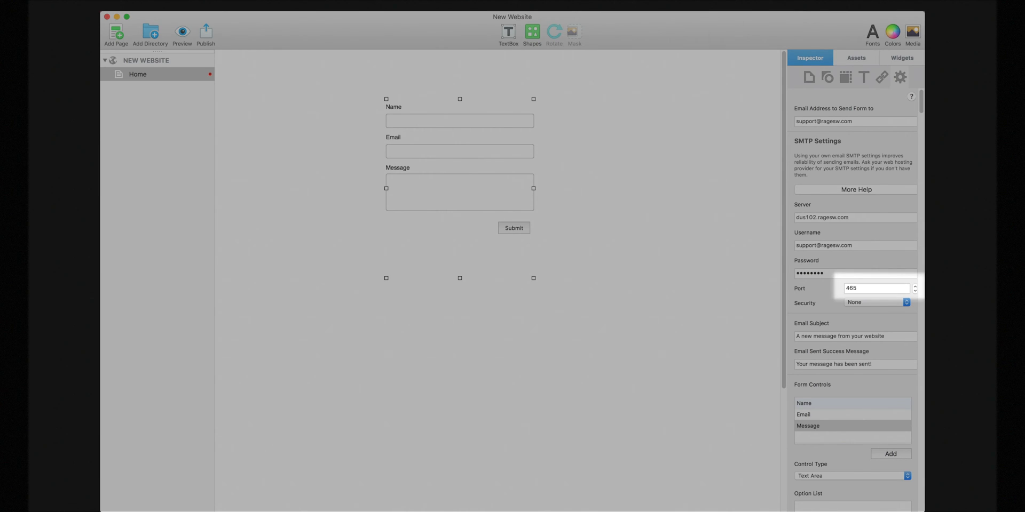
{"action": "left_click", "coordinate": [875, 302]}
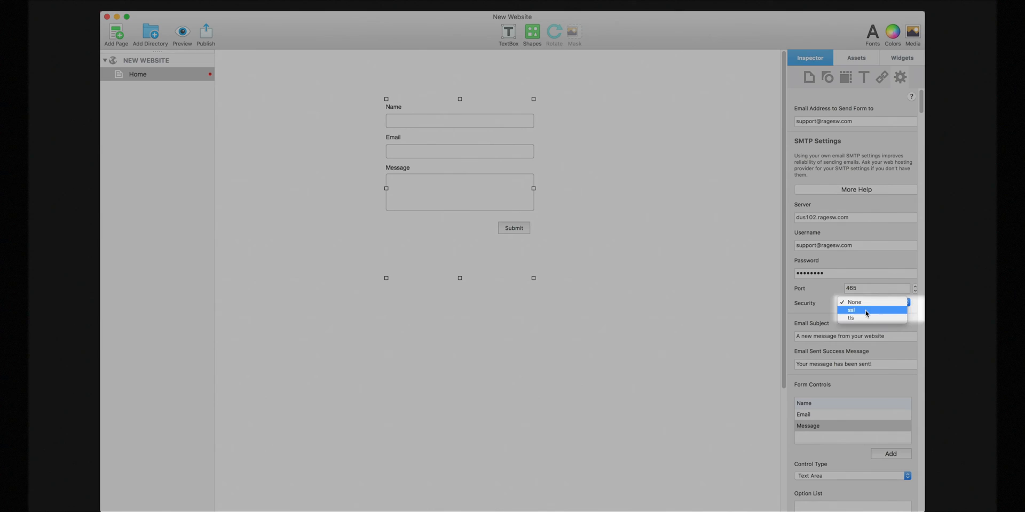
{"action": "left_click", "coordinate": [851, 309]}
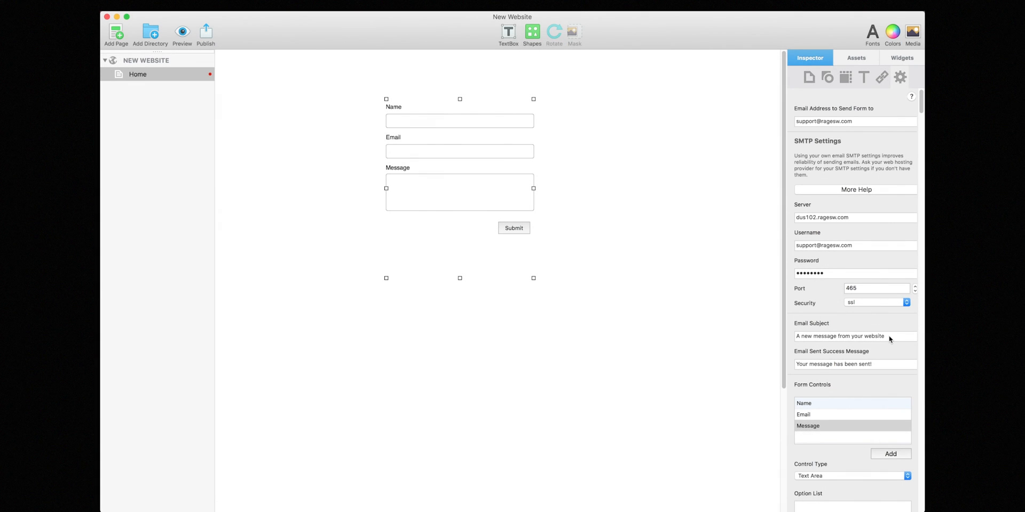
{"action": "triple_click", "coordinate": [839, 337]}
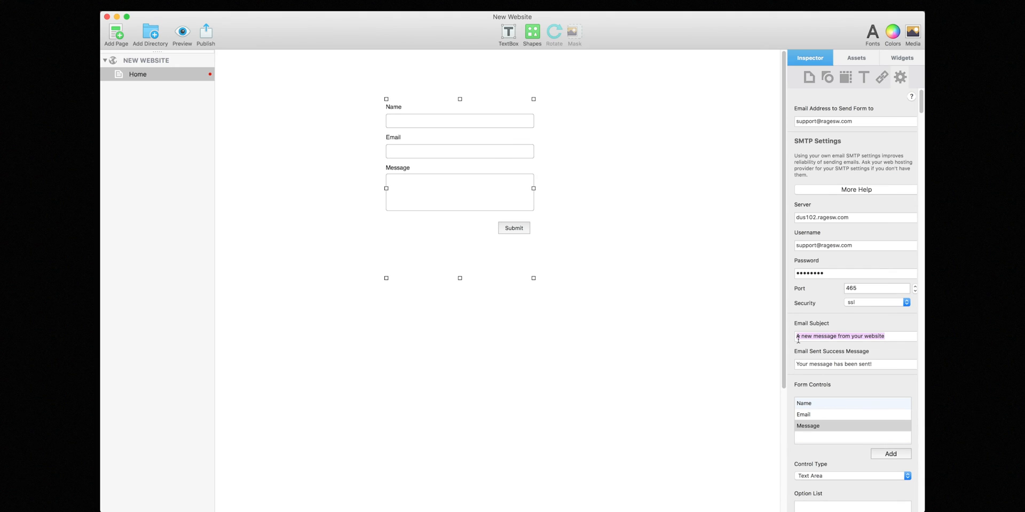
{"action": "left_click", "coordinate": [854, 364]}
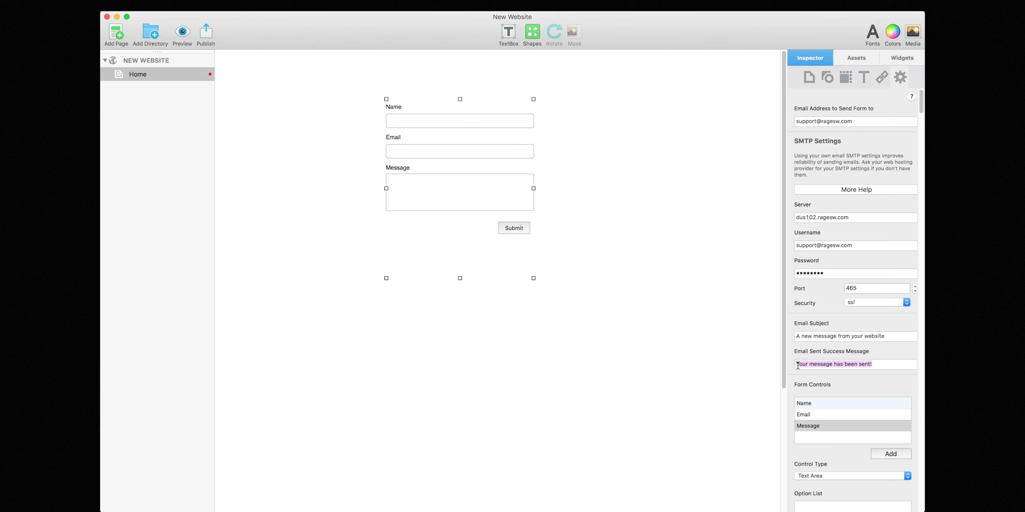
{"action": "type", "text": "456"}
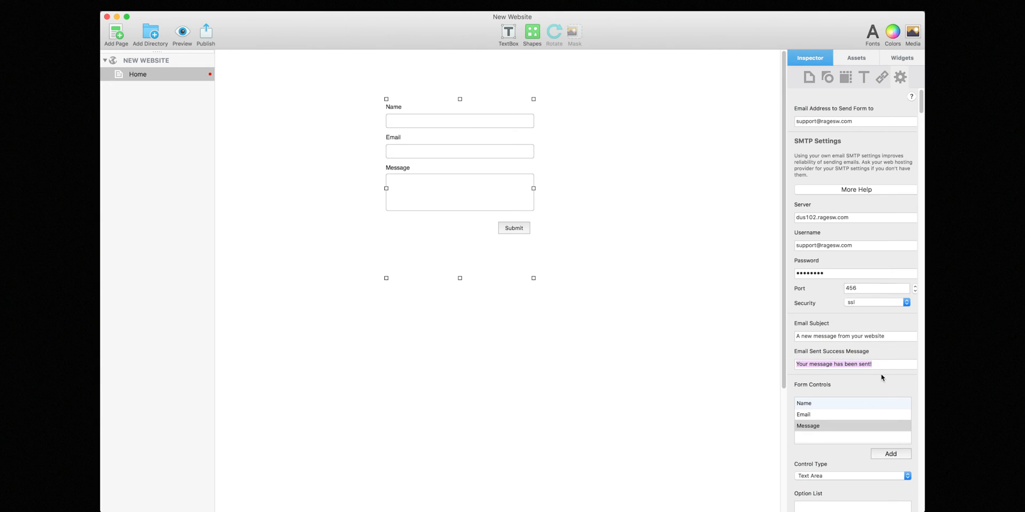
{"action": "scroll", "scroll_direction": "down", "scroll_amount": 3}
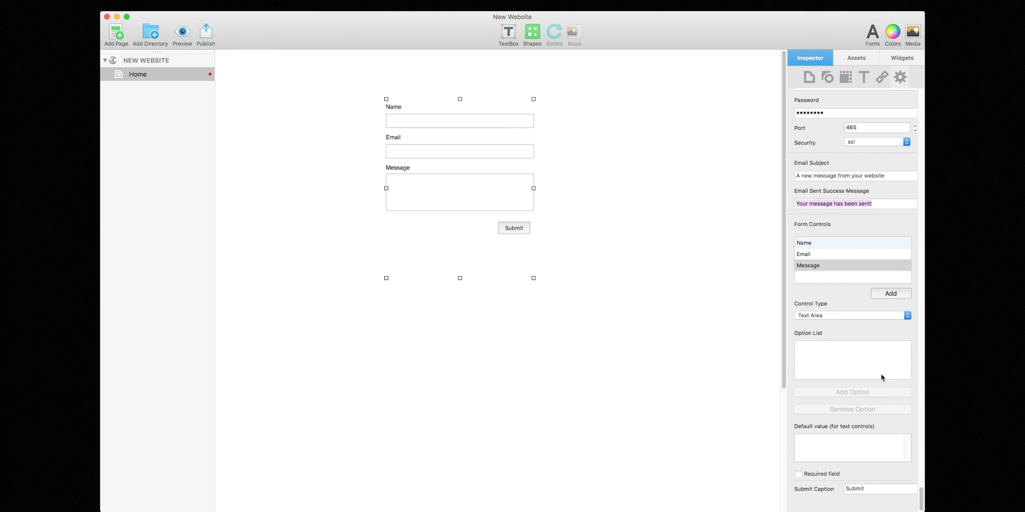
{"action": "mouse_move", "coordinate": [800, 226]}
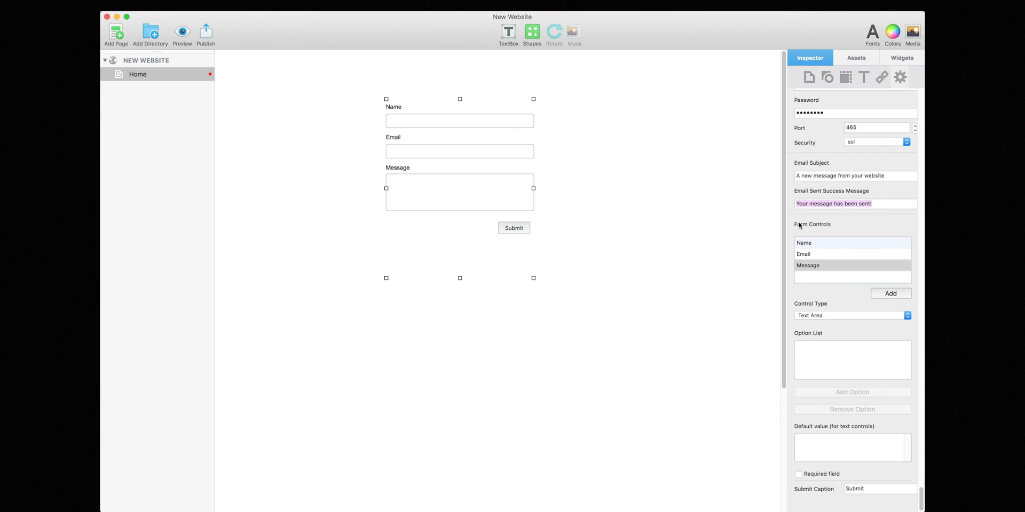
{"action": "mouse_move", "coordinate": [837, 237]}
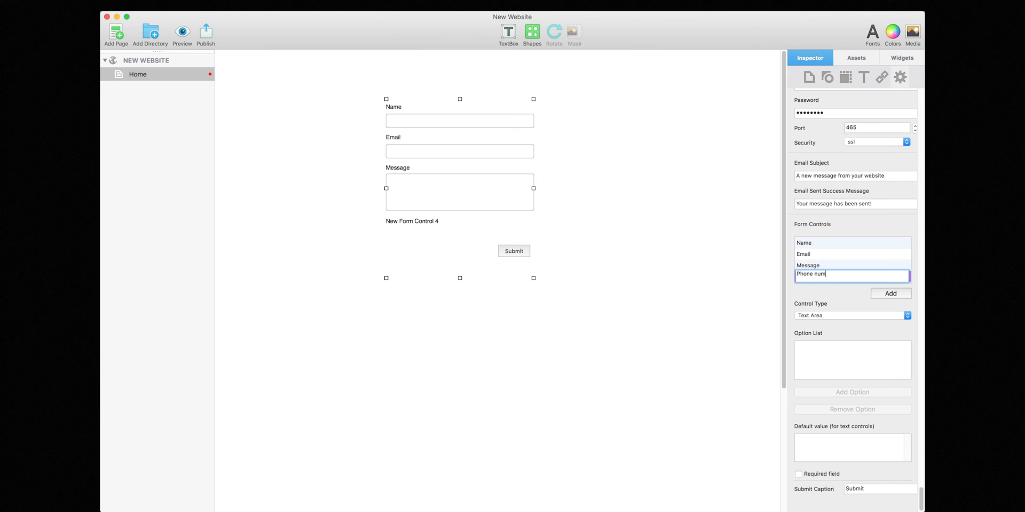
Step: Name the new control Phone number, remove the Message field, and select Phone number
{"action": "type", "text": "ber"}
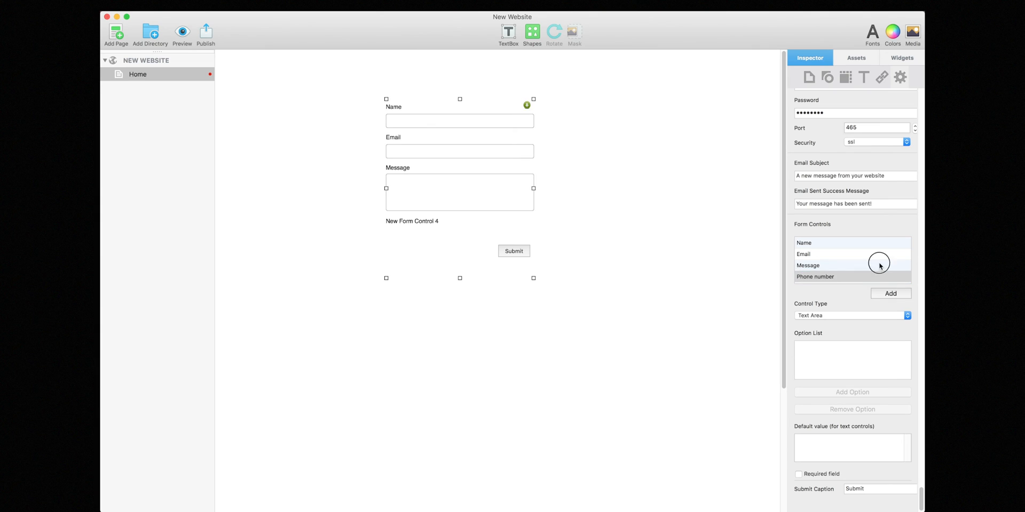
{"action": "left_click", "coordinate": [814, 276]}
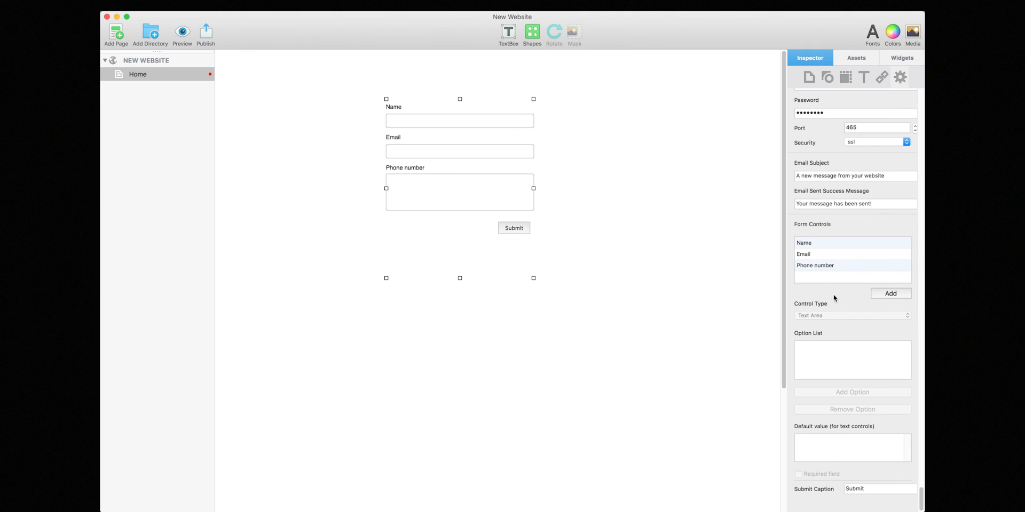
{"action": "left_click", "coordinate": [815, 265]}
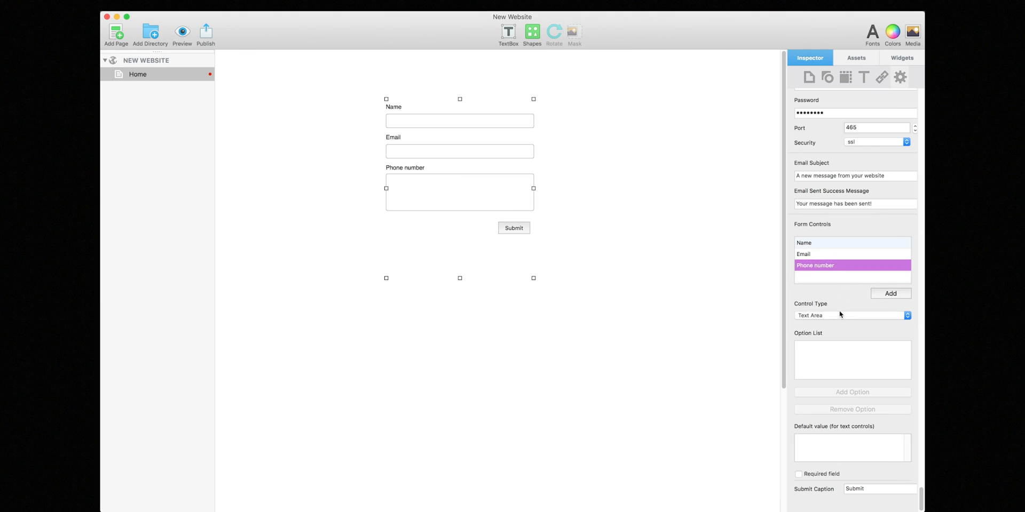
Step: Make Phone number a Phone Number control and add two options to the Options checkbox
{"action": "left_click", "coordinate": [851, 315]}
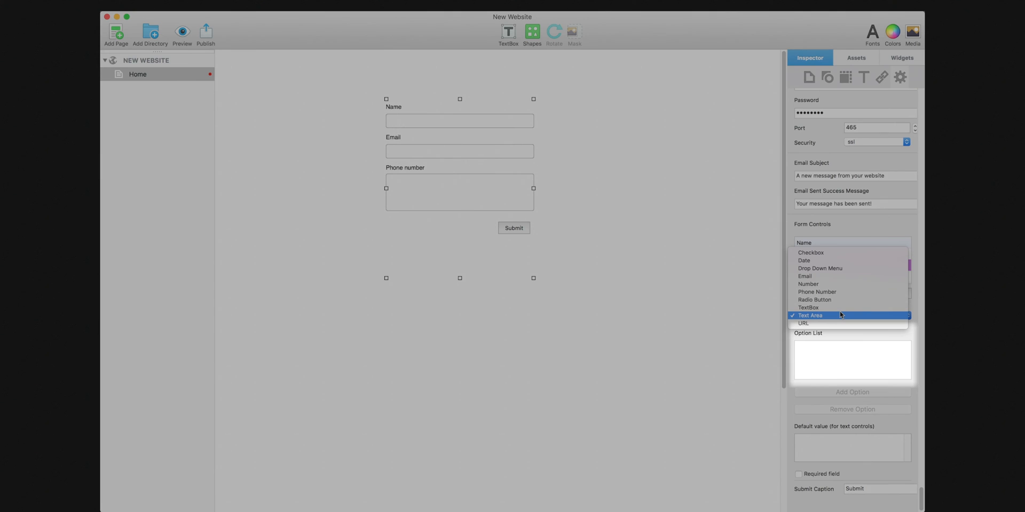
{"action": "mouse_move", "coordinate": [835, 292]}
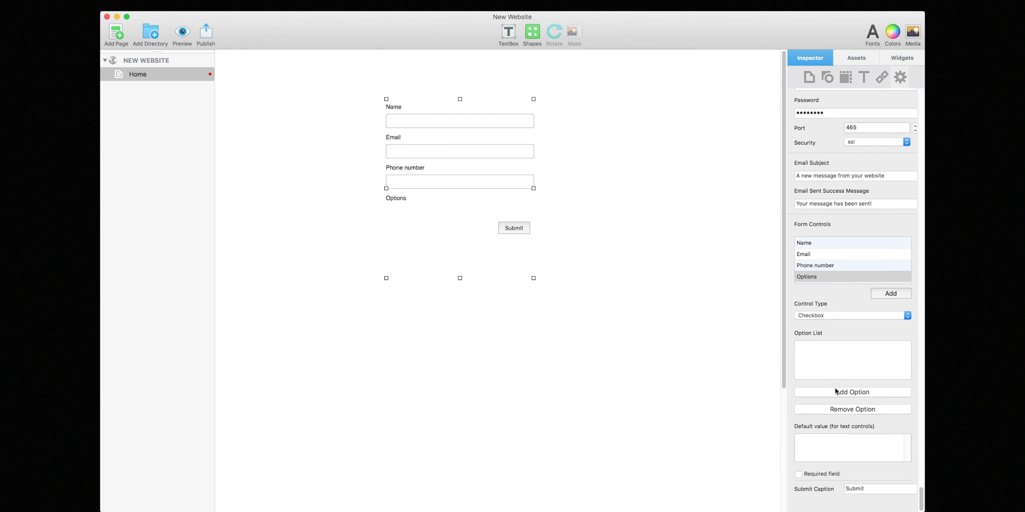
{"action": "left_click", "coordinate": [852, 392]}
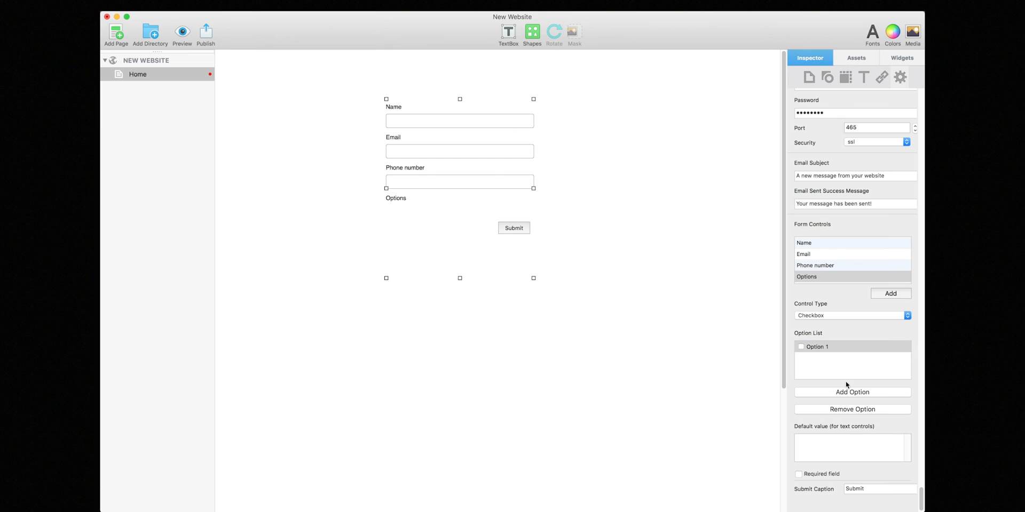
{"action": "left_click", "coordinate": [852, 391]}
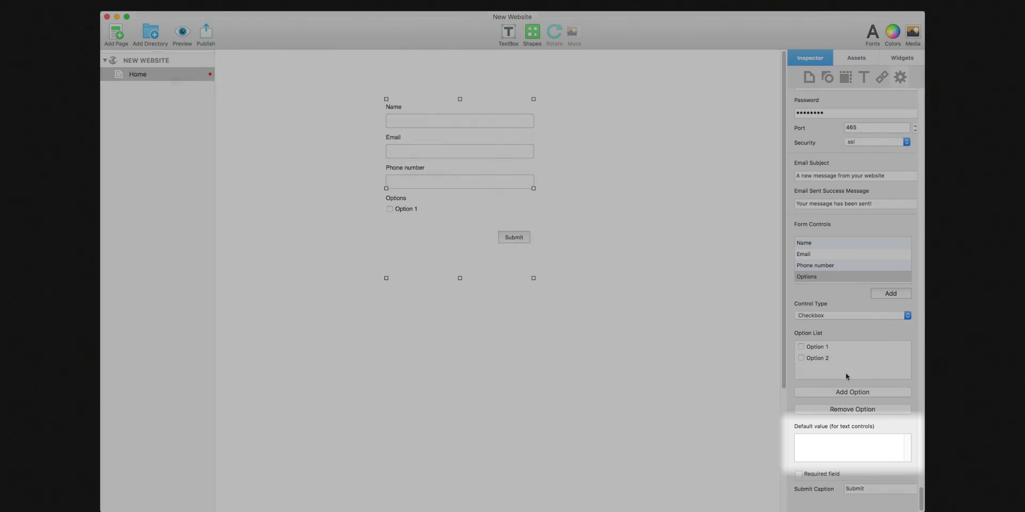
Step: Mark the Phone number and Email fields as required
{"action": "left_click", "coordinate": [814, 266]}
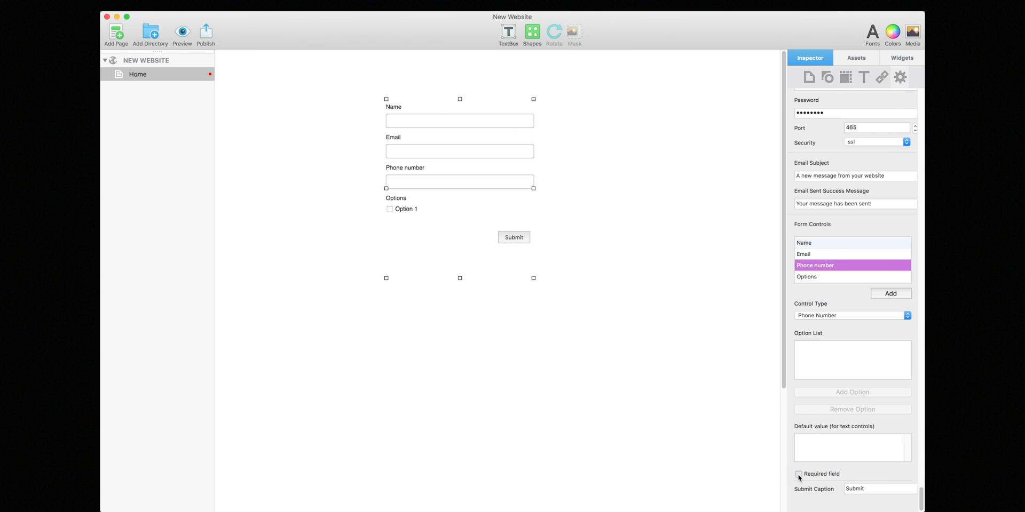
{"action": "left_click", "coordinate": [798, 474]}
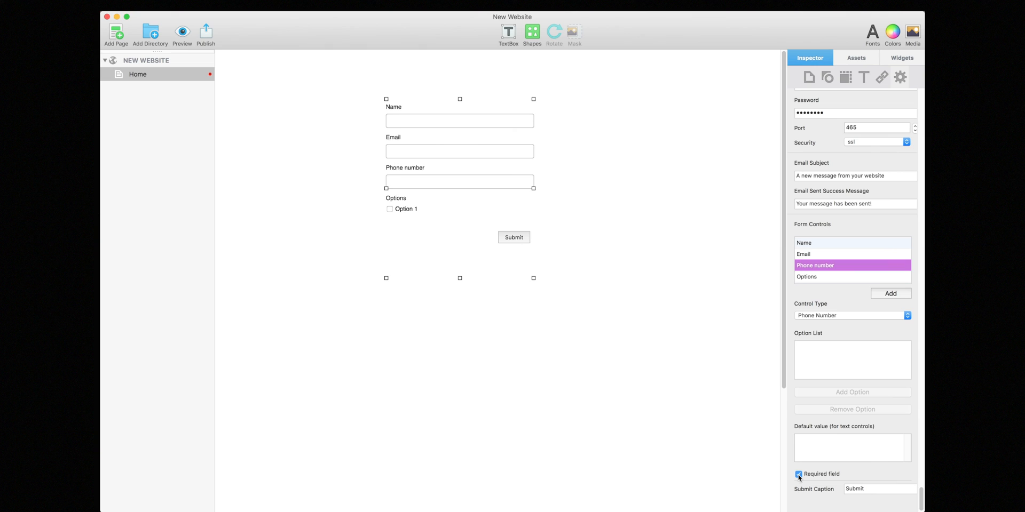
{"action": "left_click", "coordinate": [803, 254]}
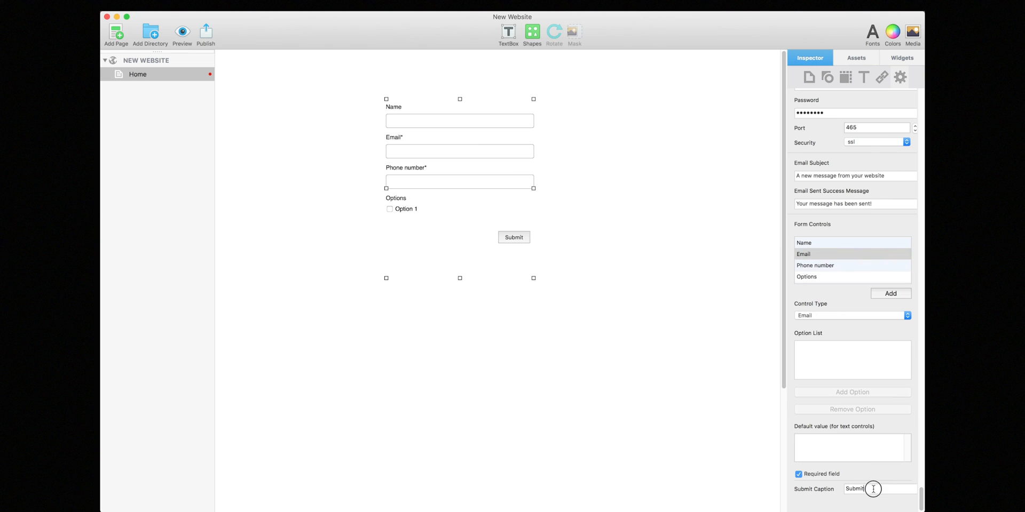
Step: Relabel the submit caption 'Order!' and preview the page in the browser
{"action": "double_click", "coordinate": [854, 489]}
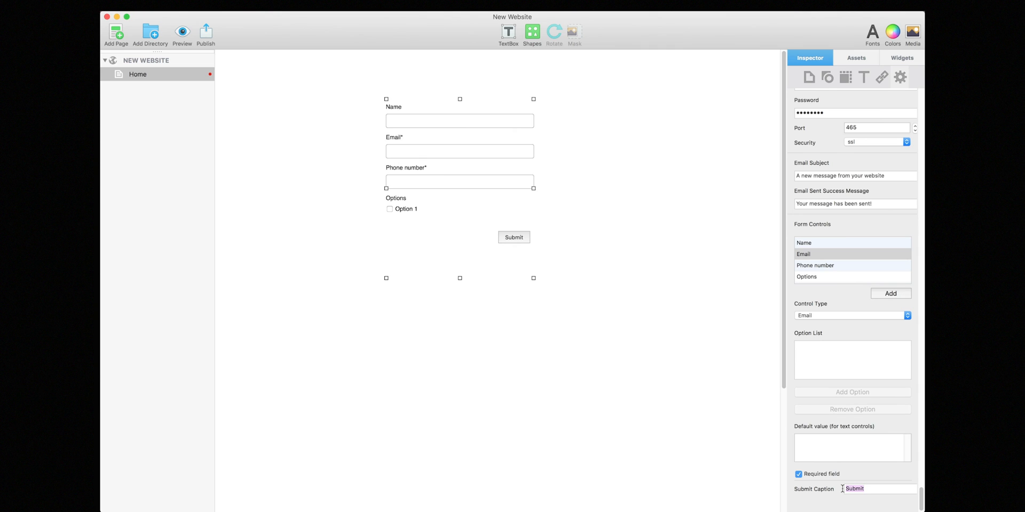
{"action": "type", "text": "Order!"}
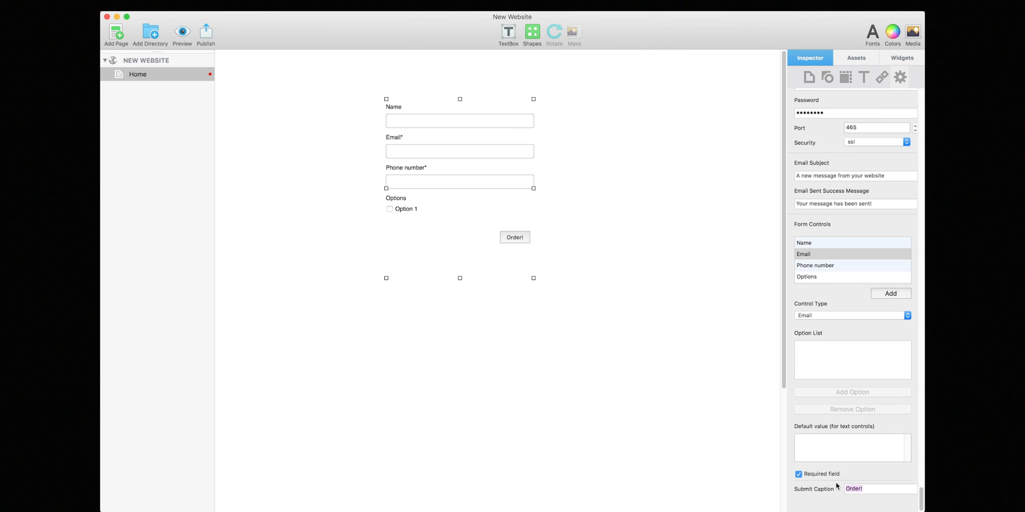
{"action": "left_click", "coordinate": [181, 31]}
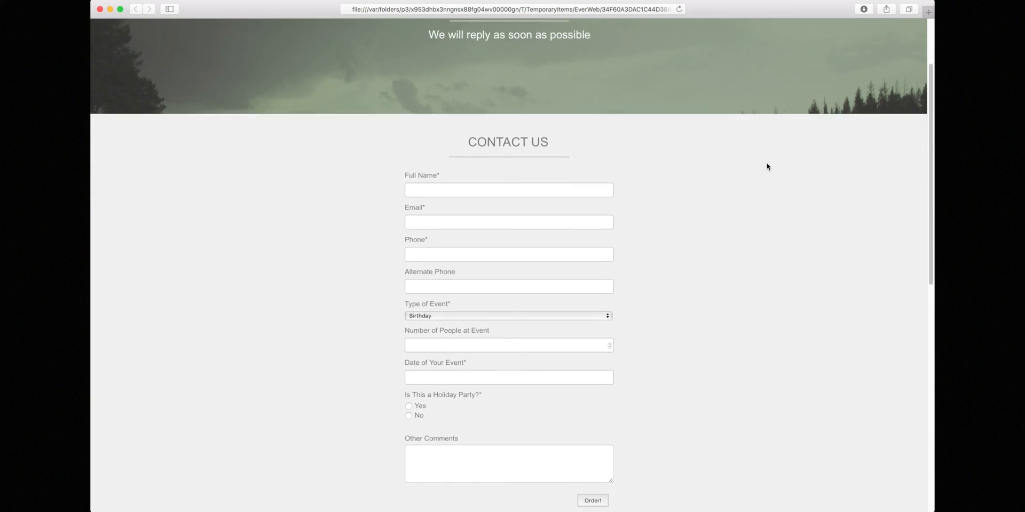
{"action": "scroll", "scroll_direction": "down", "scroll_amount": 3}
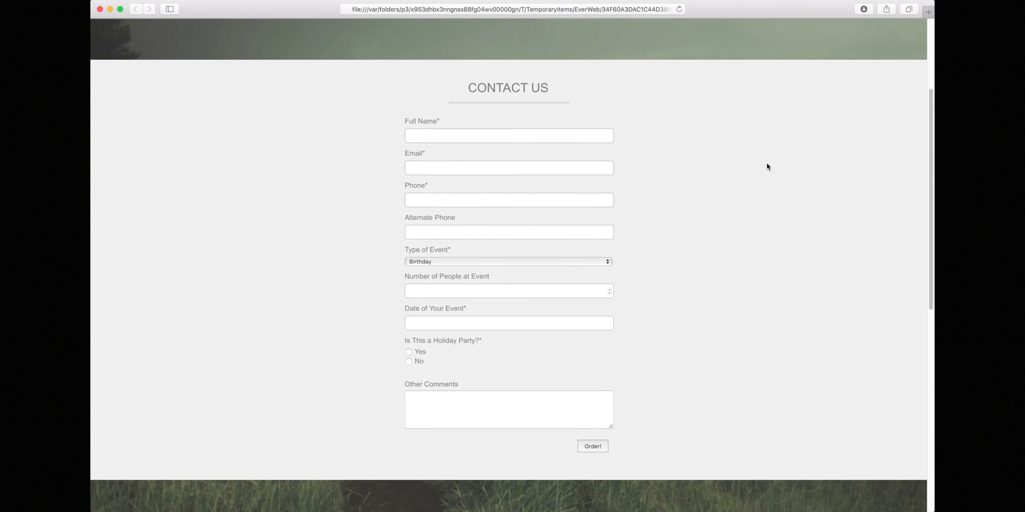
{"action": "left_click", "coordinate": [508, 136]}
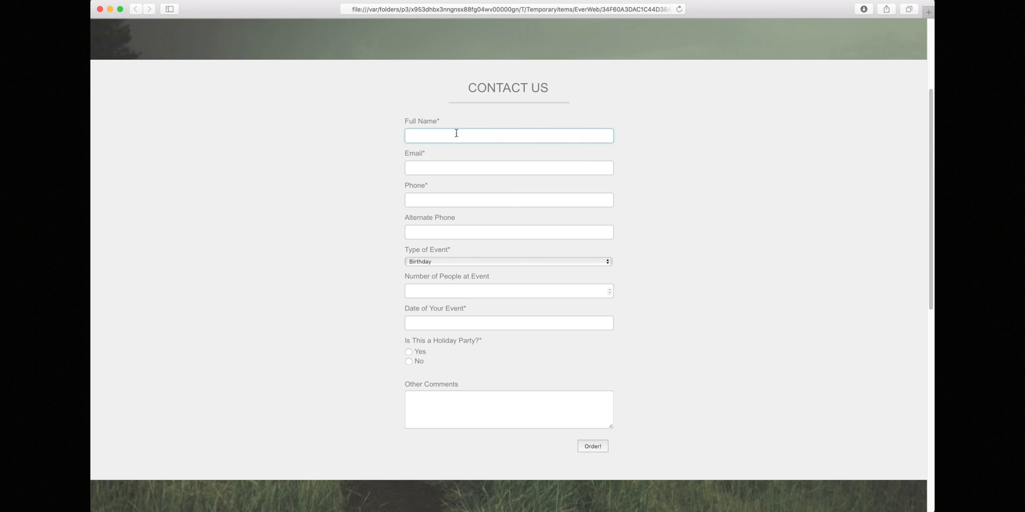
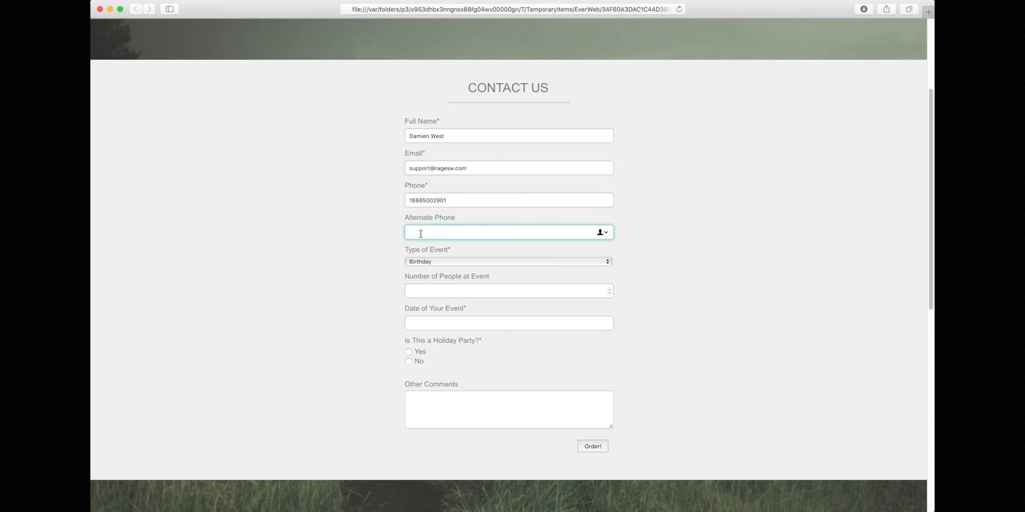
Step: Choose Corporate event, enter 01, answer Yes, and submit with the Order! button
{"action": "left_click", "coordinate": [508, 262]}
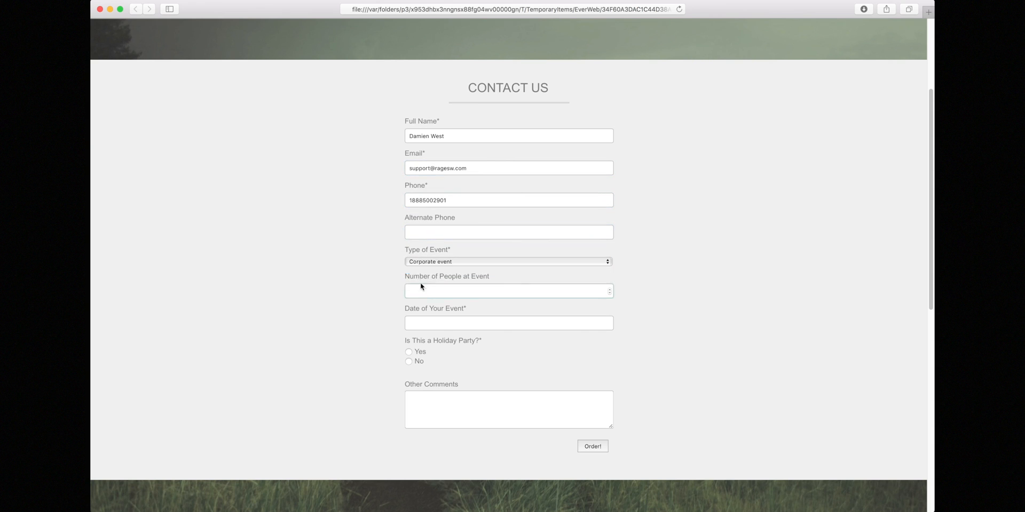
{"action": "type", "text": "01"}
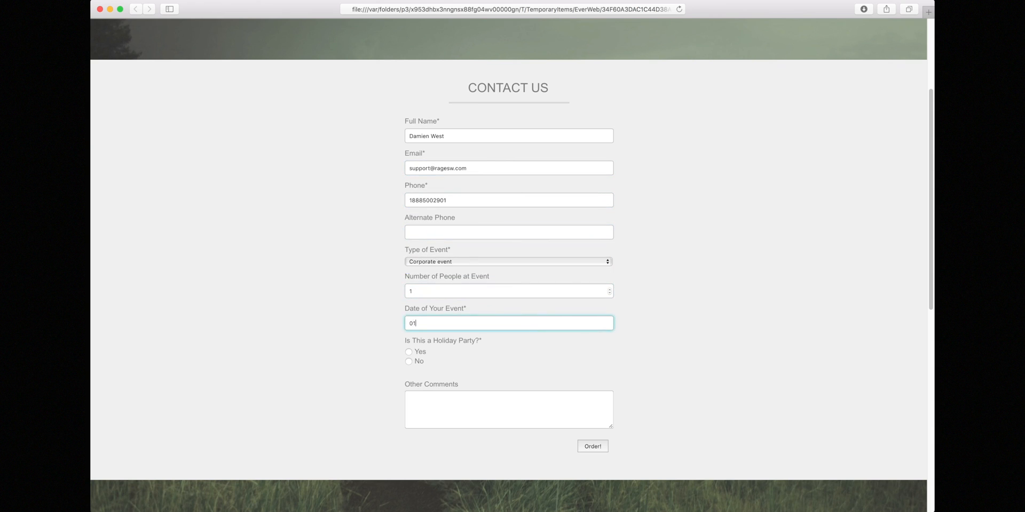
{"action": "left_click", "coordinate": [409, 351]}
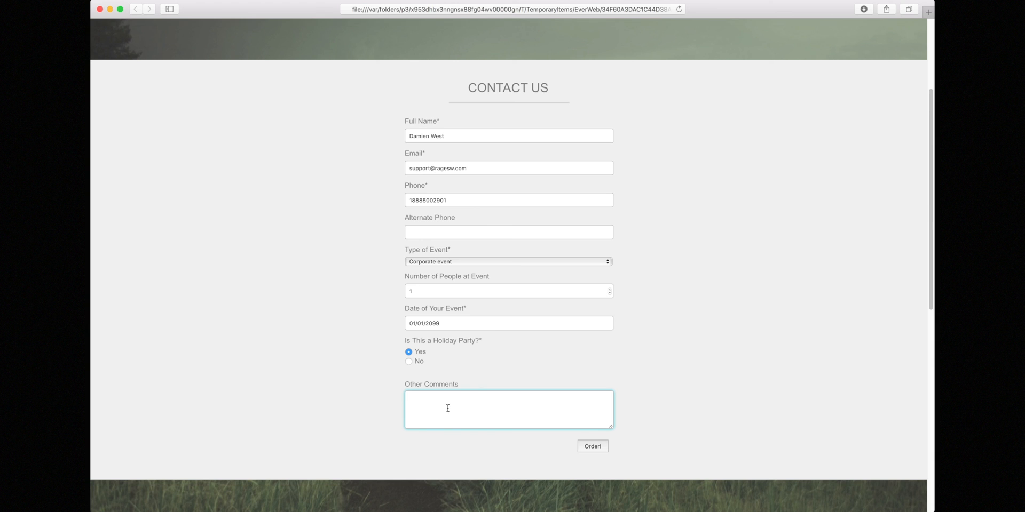
{"action": "mouse_move", "coordinate": [449, 407]}
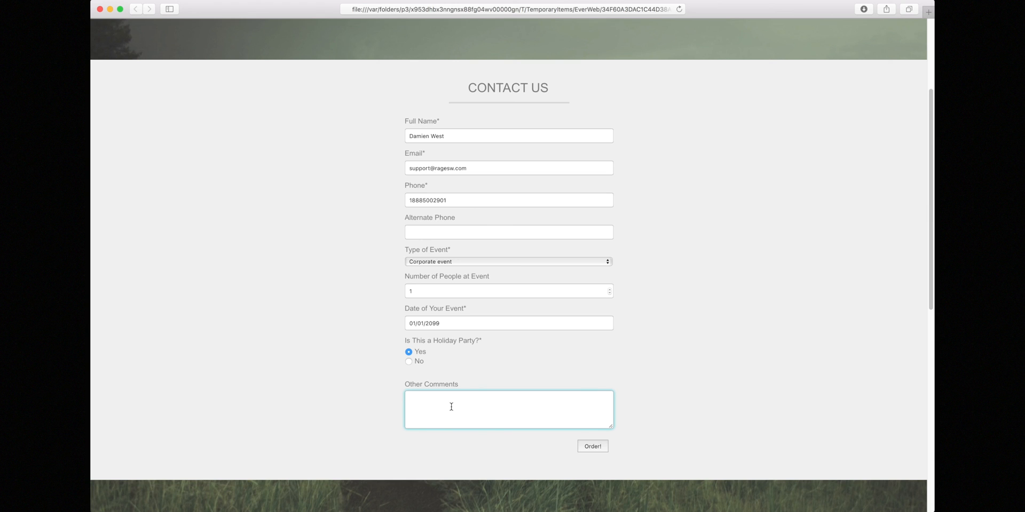
{"action": "left_click", "coordinate": [592, 446]}
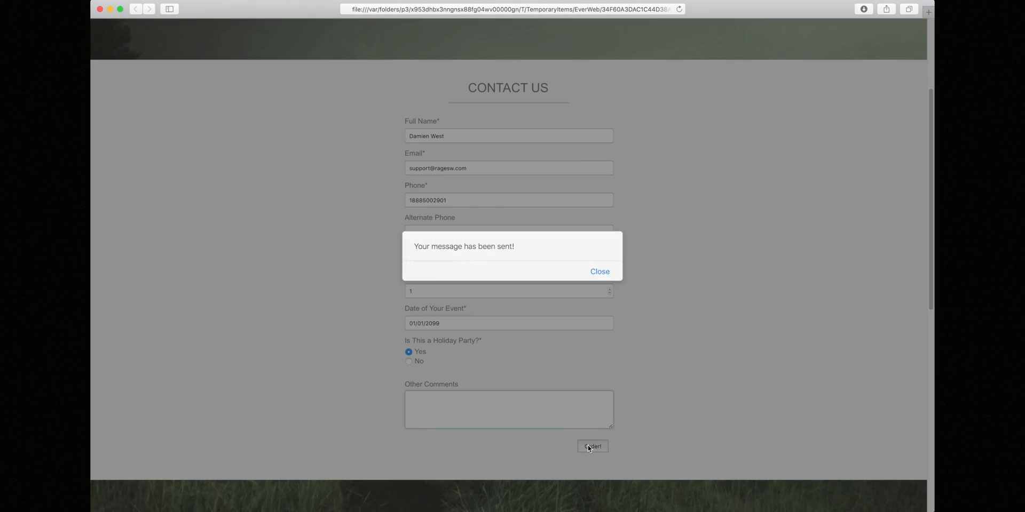